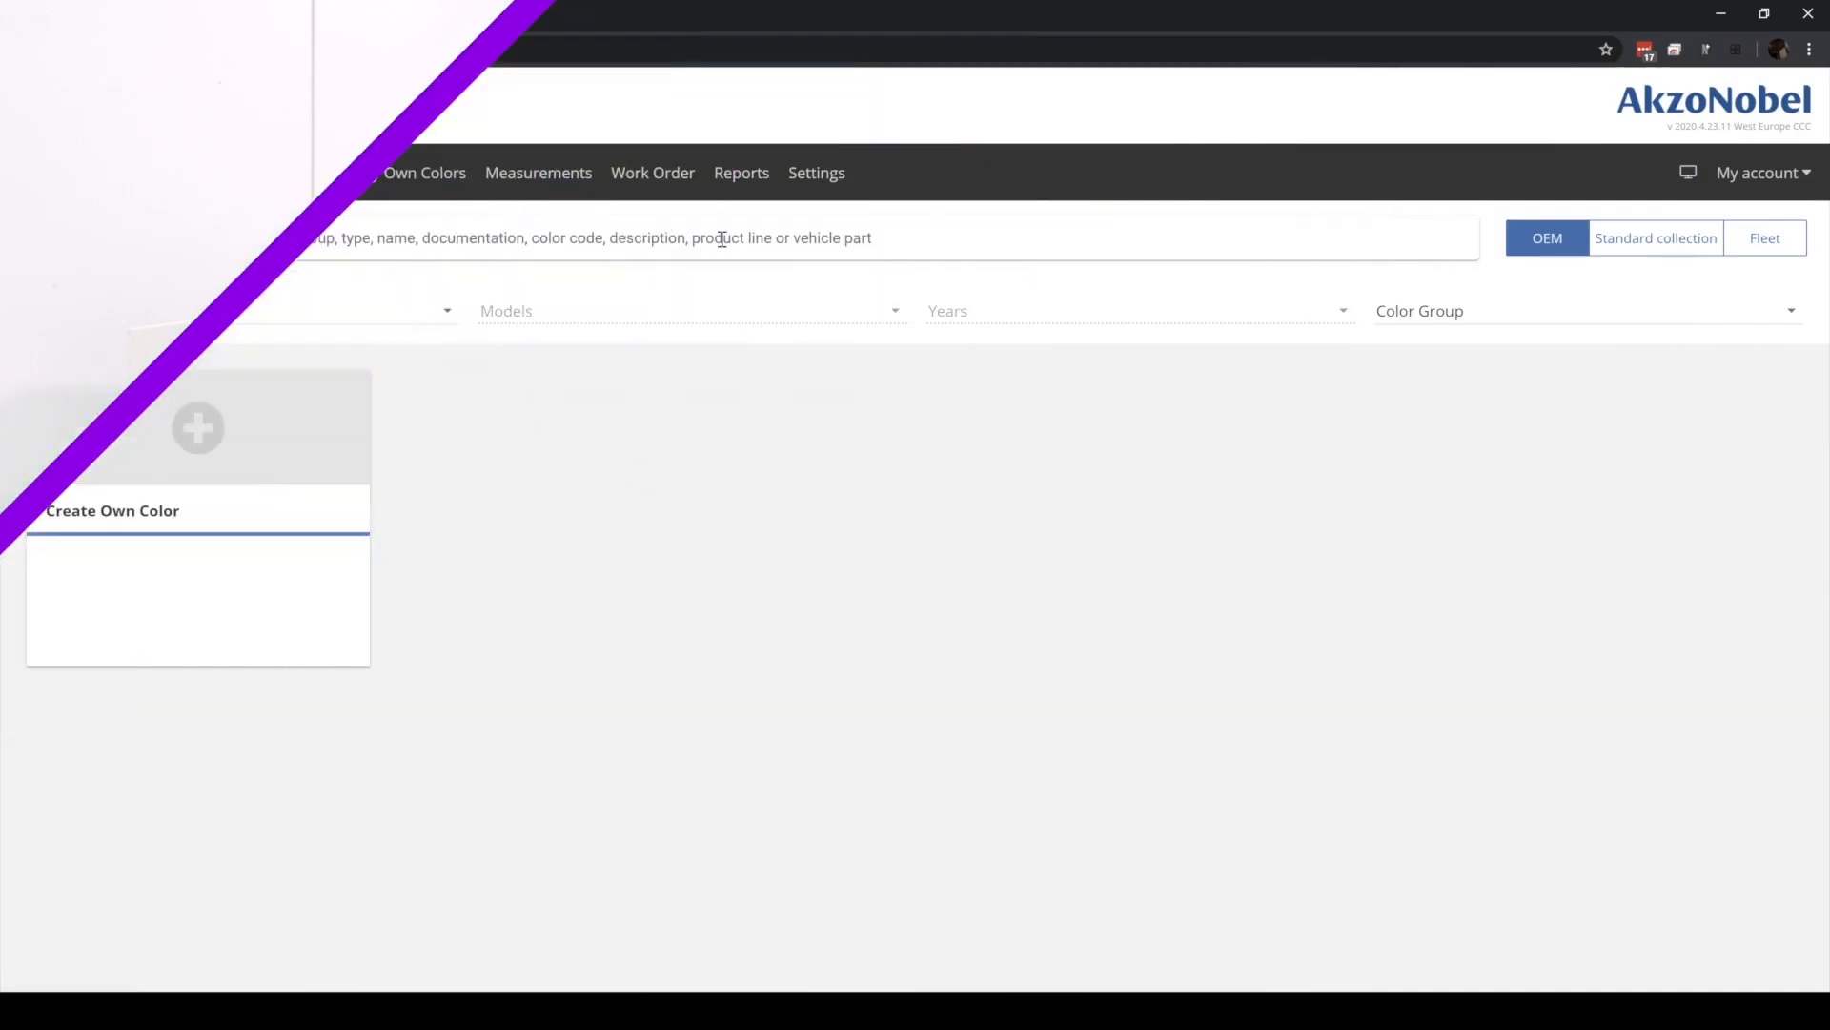
- Search OEM colours for 'Toyota Prius' to list TOY070 White Crystal Shine and its combination colour
text(To)
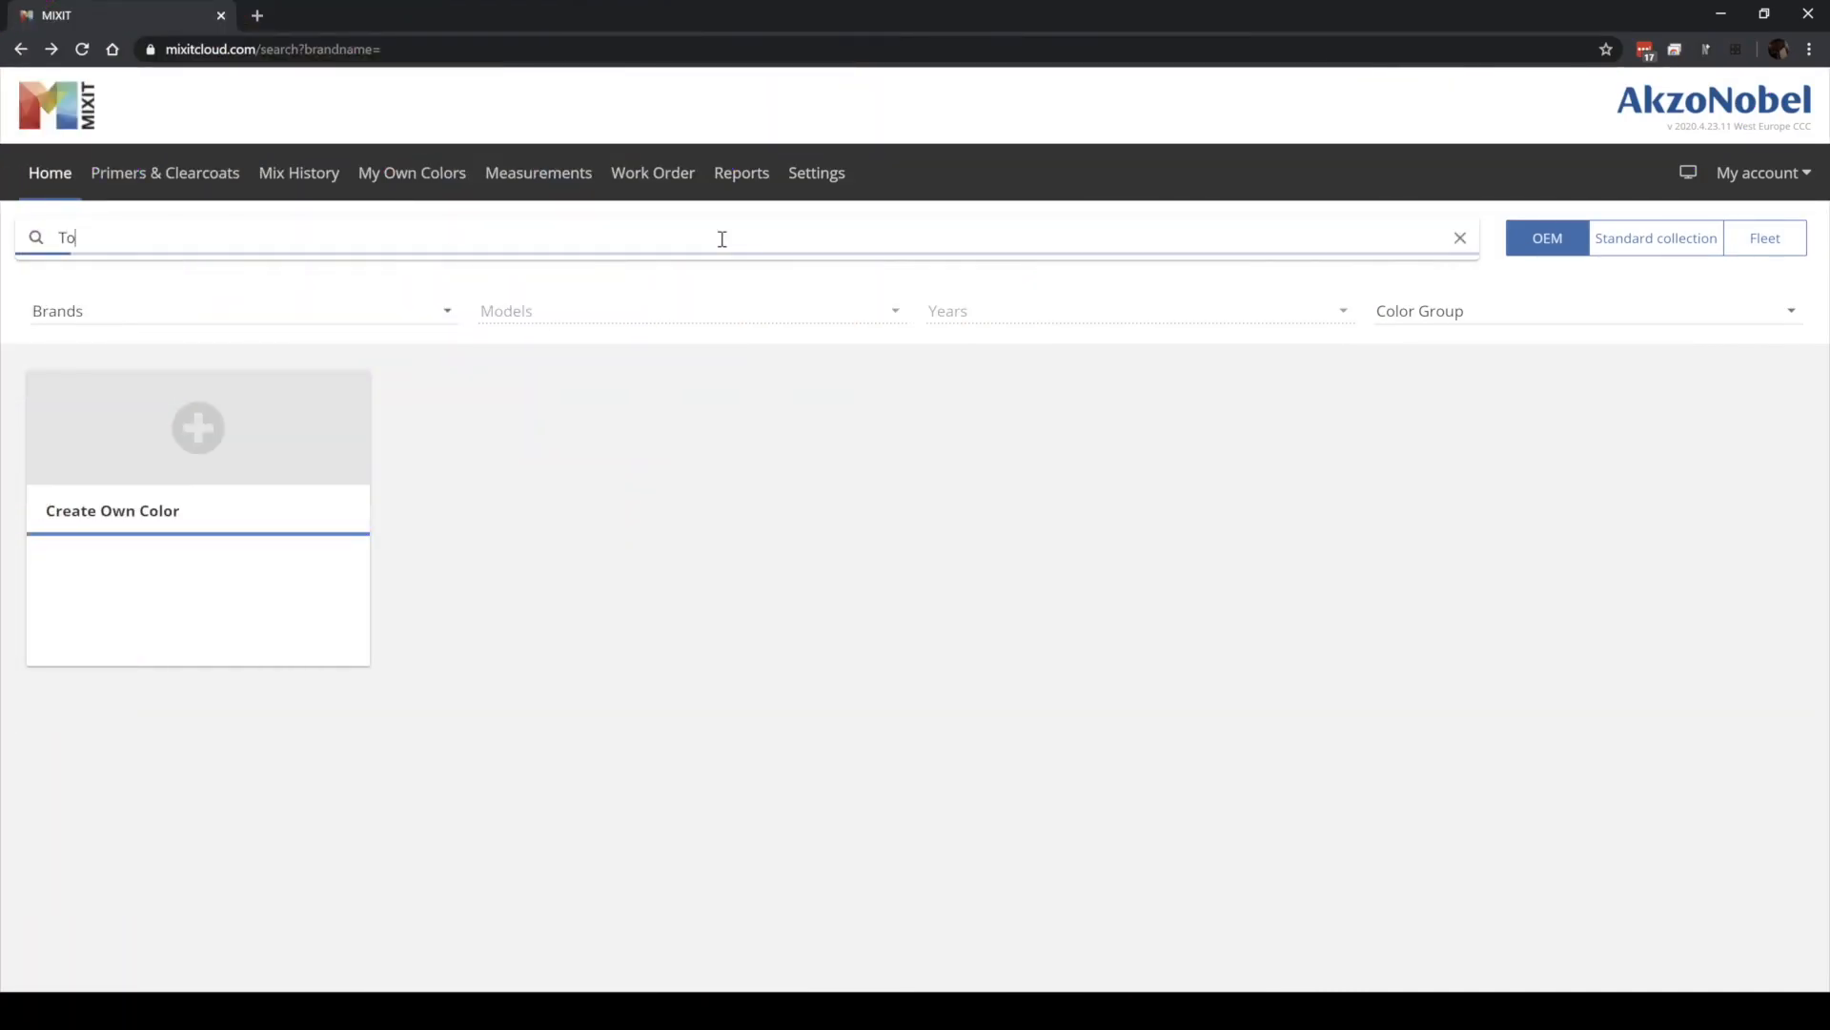
text(Toyota Prius 070)
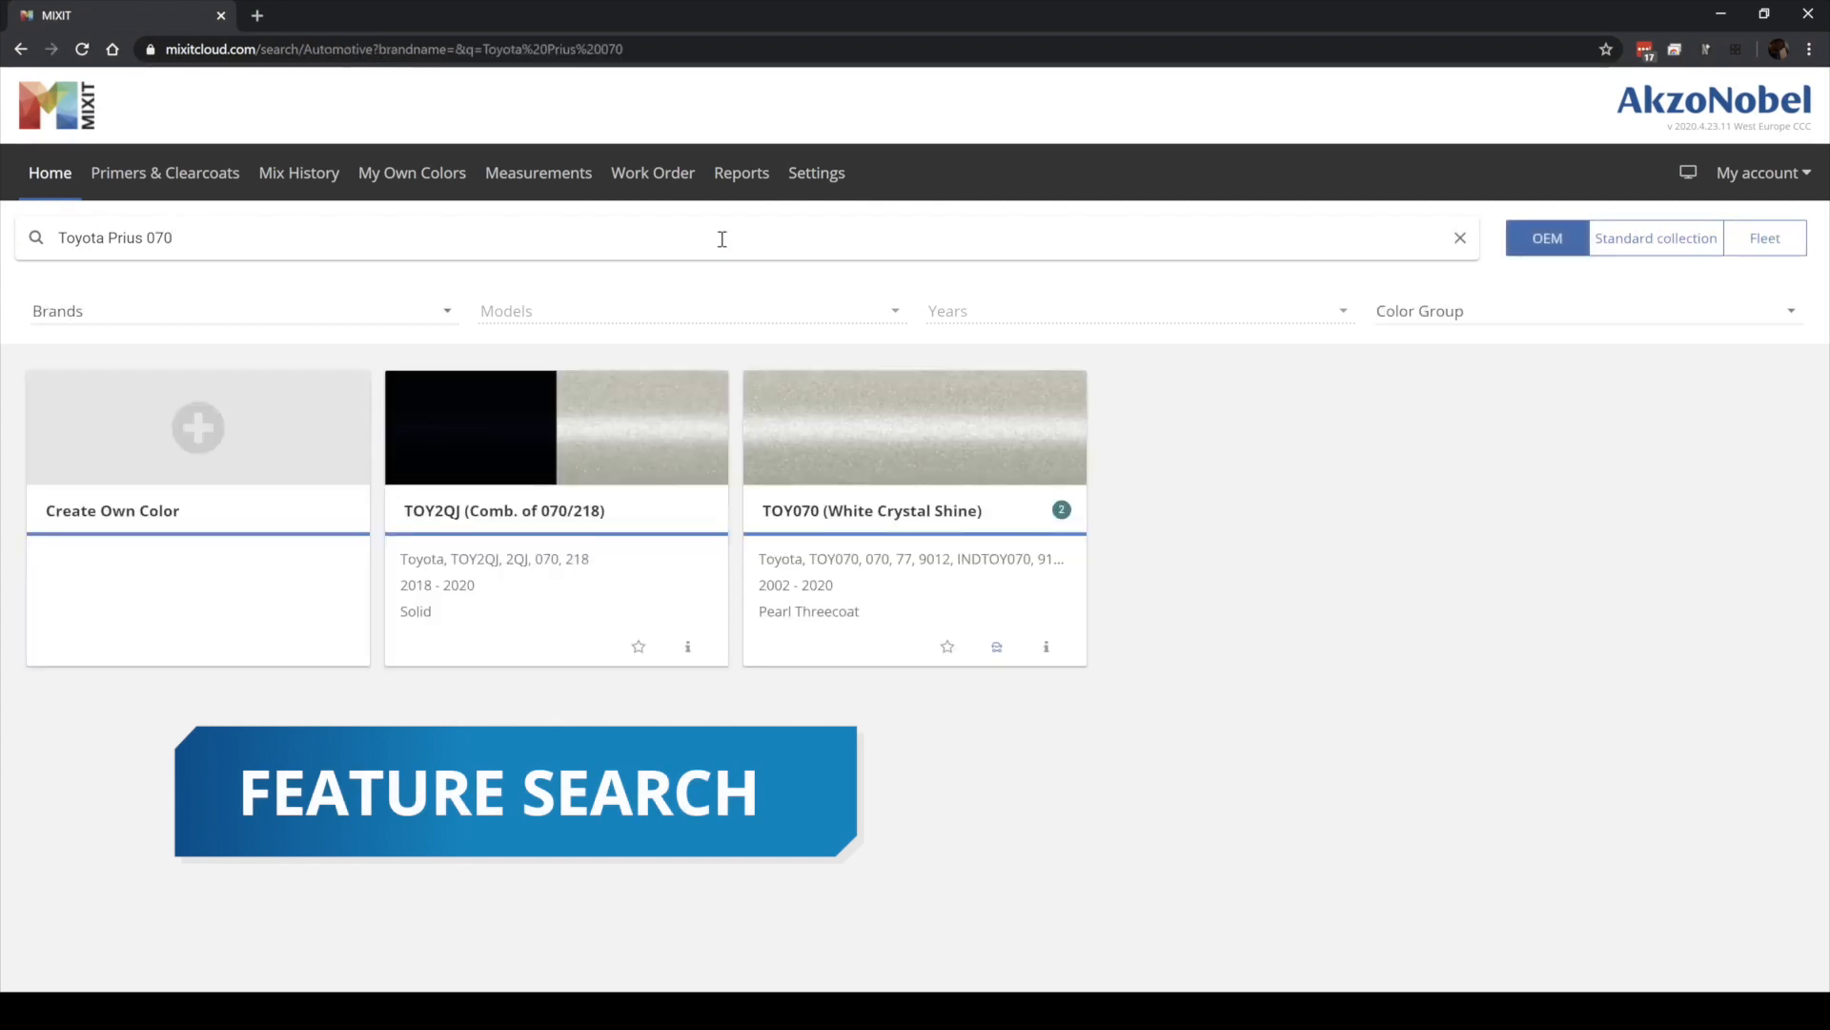
click(914, 426)
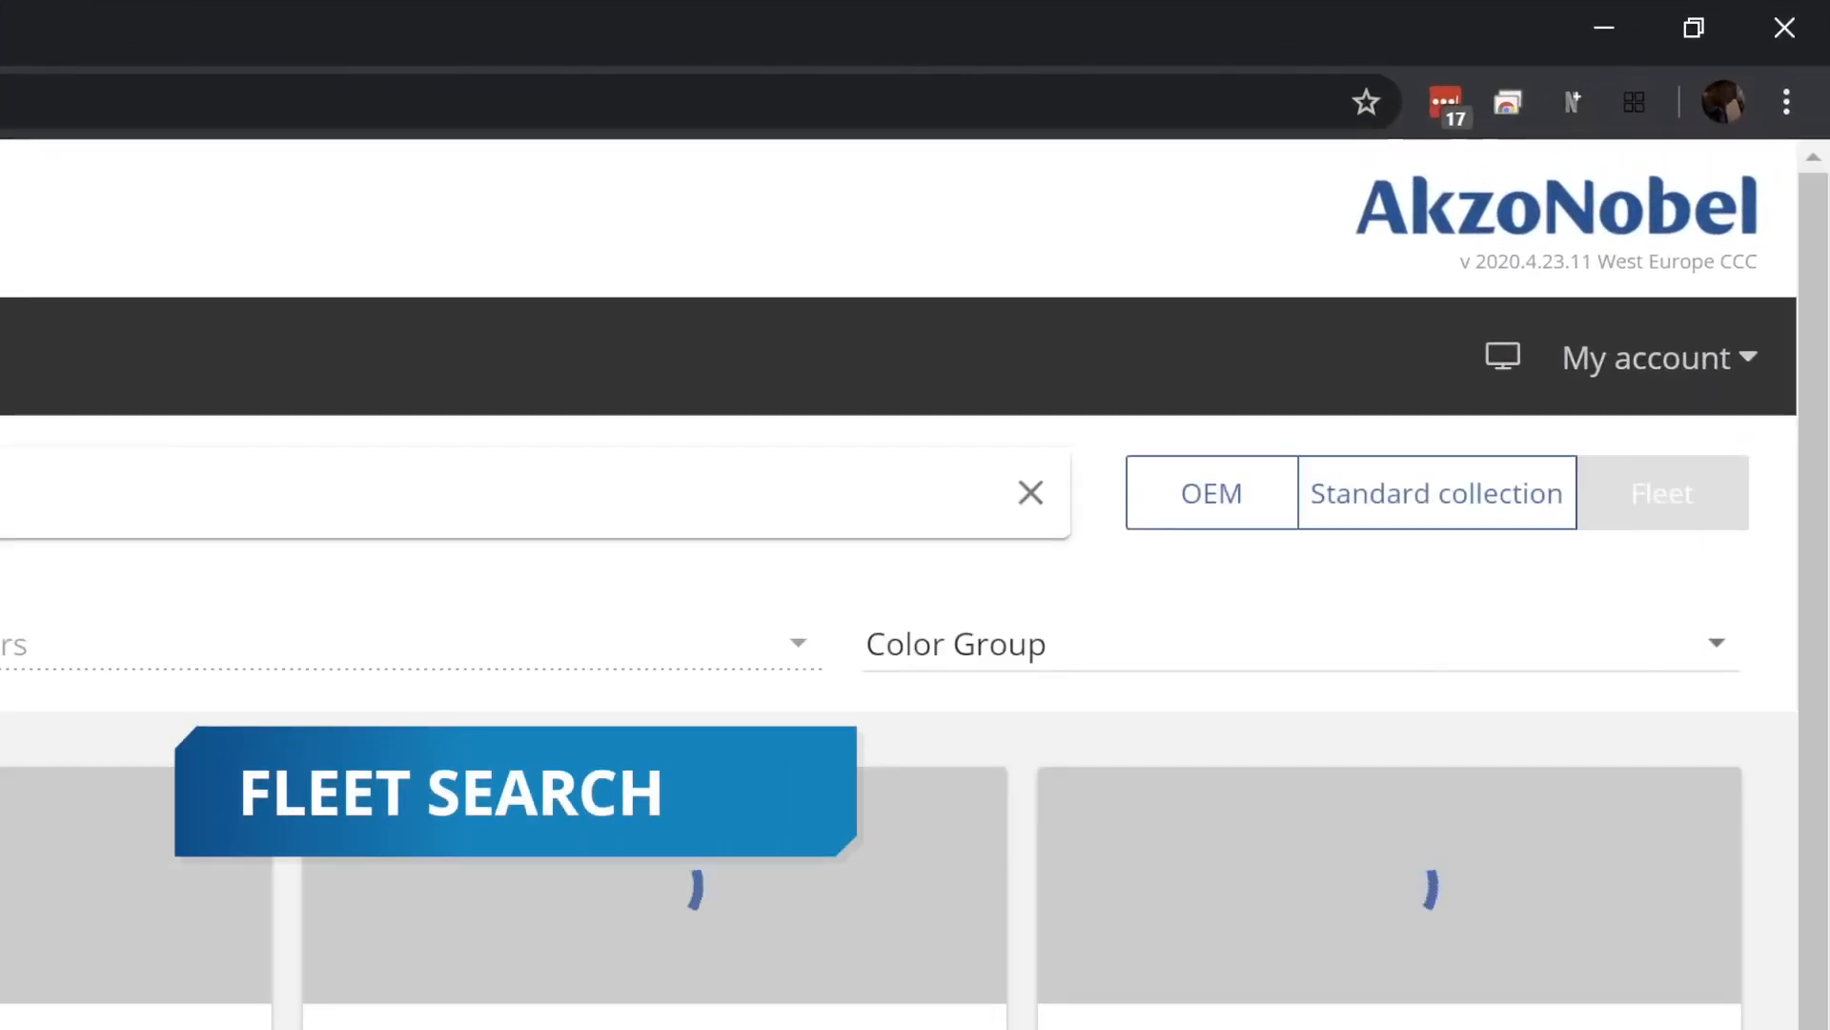
- View the Fleet colours, then filter the Standard collection to RAL colours
click(1660, 492)
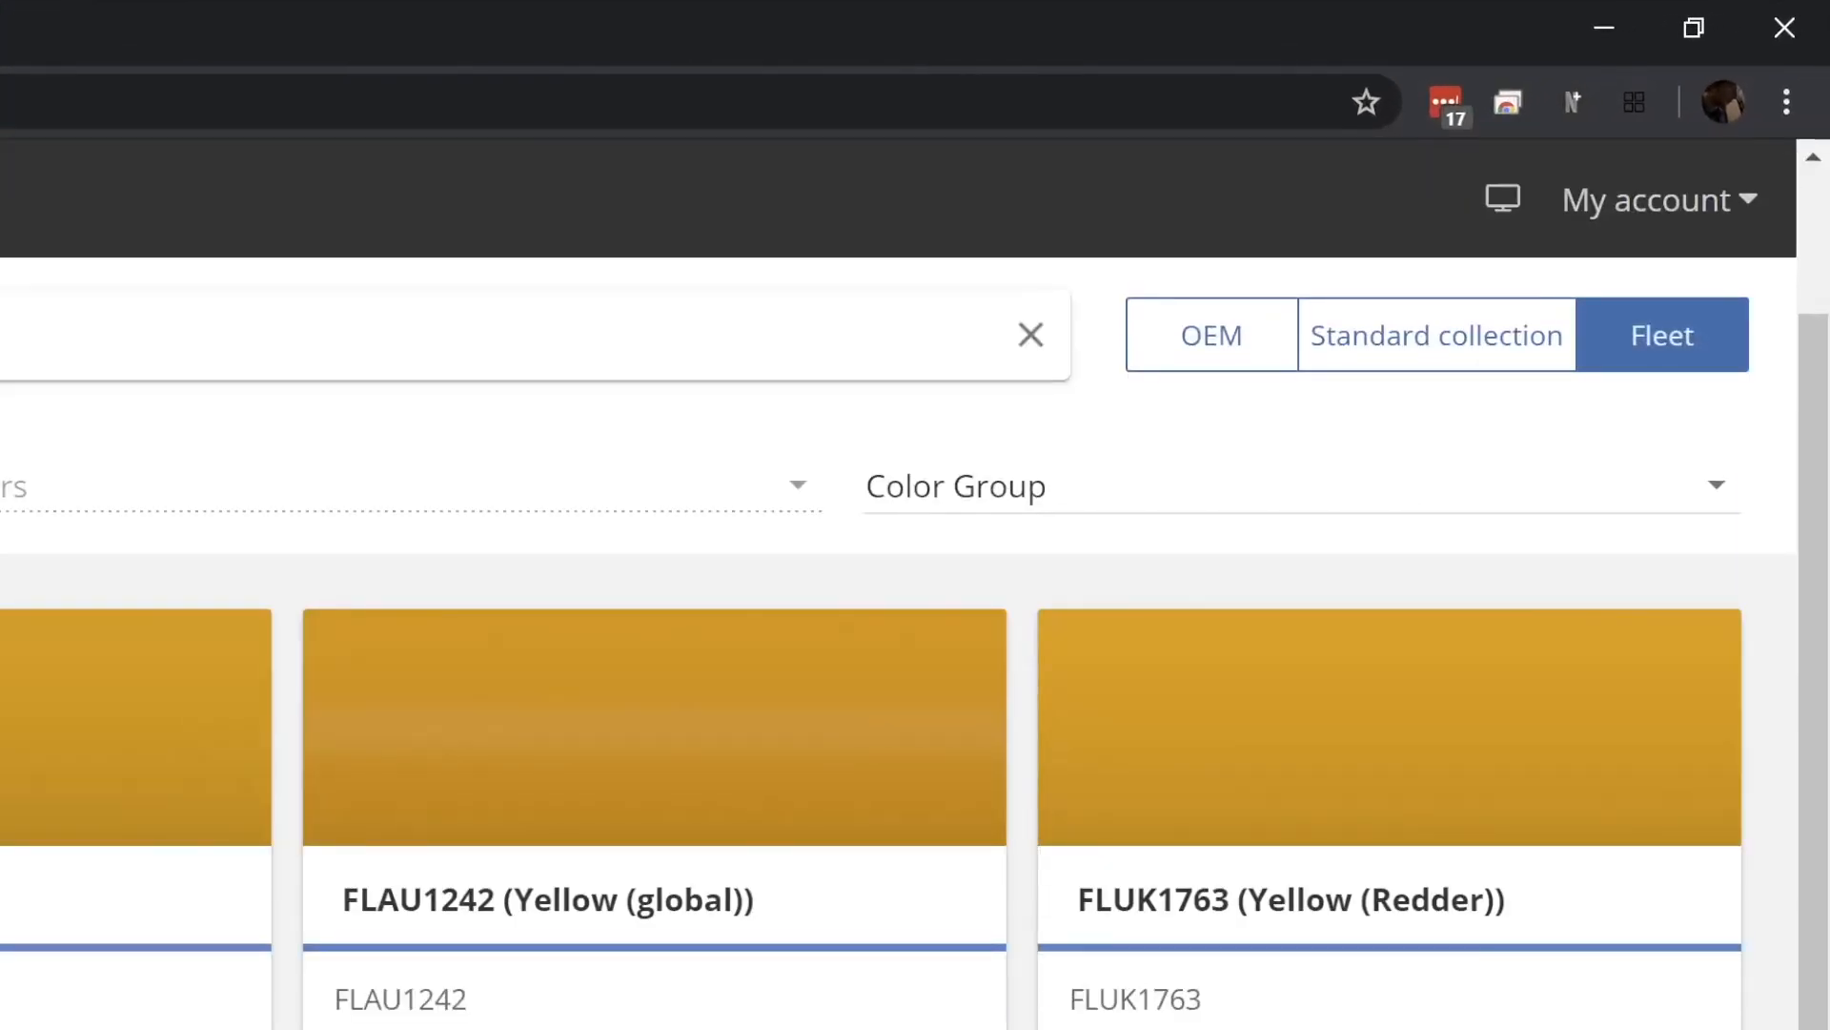
click(1437, 334)
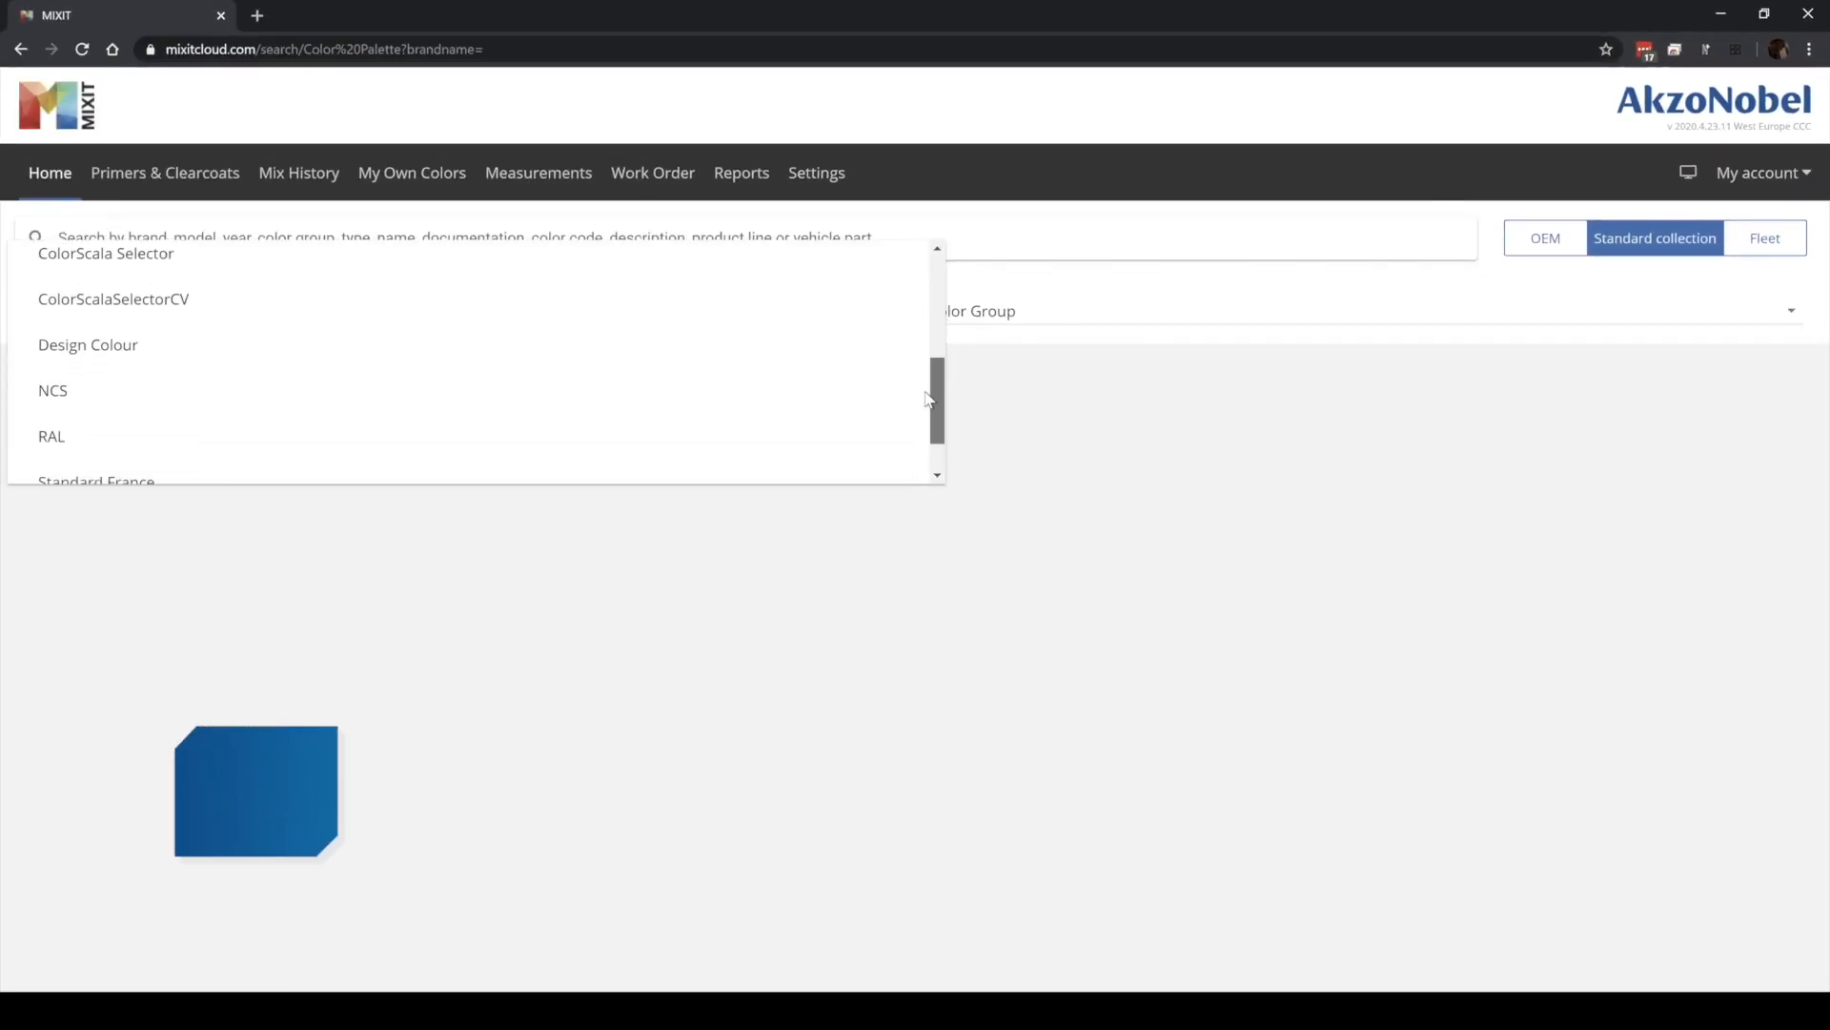
click(51, 436)
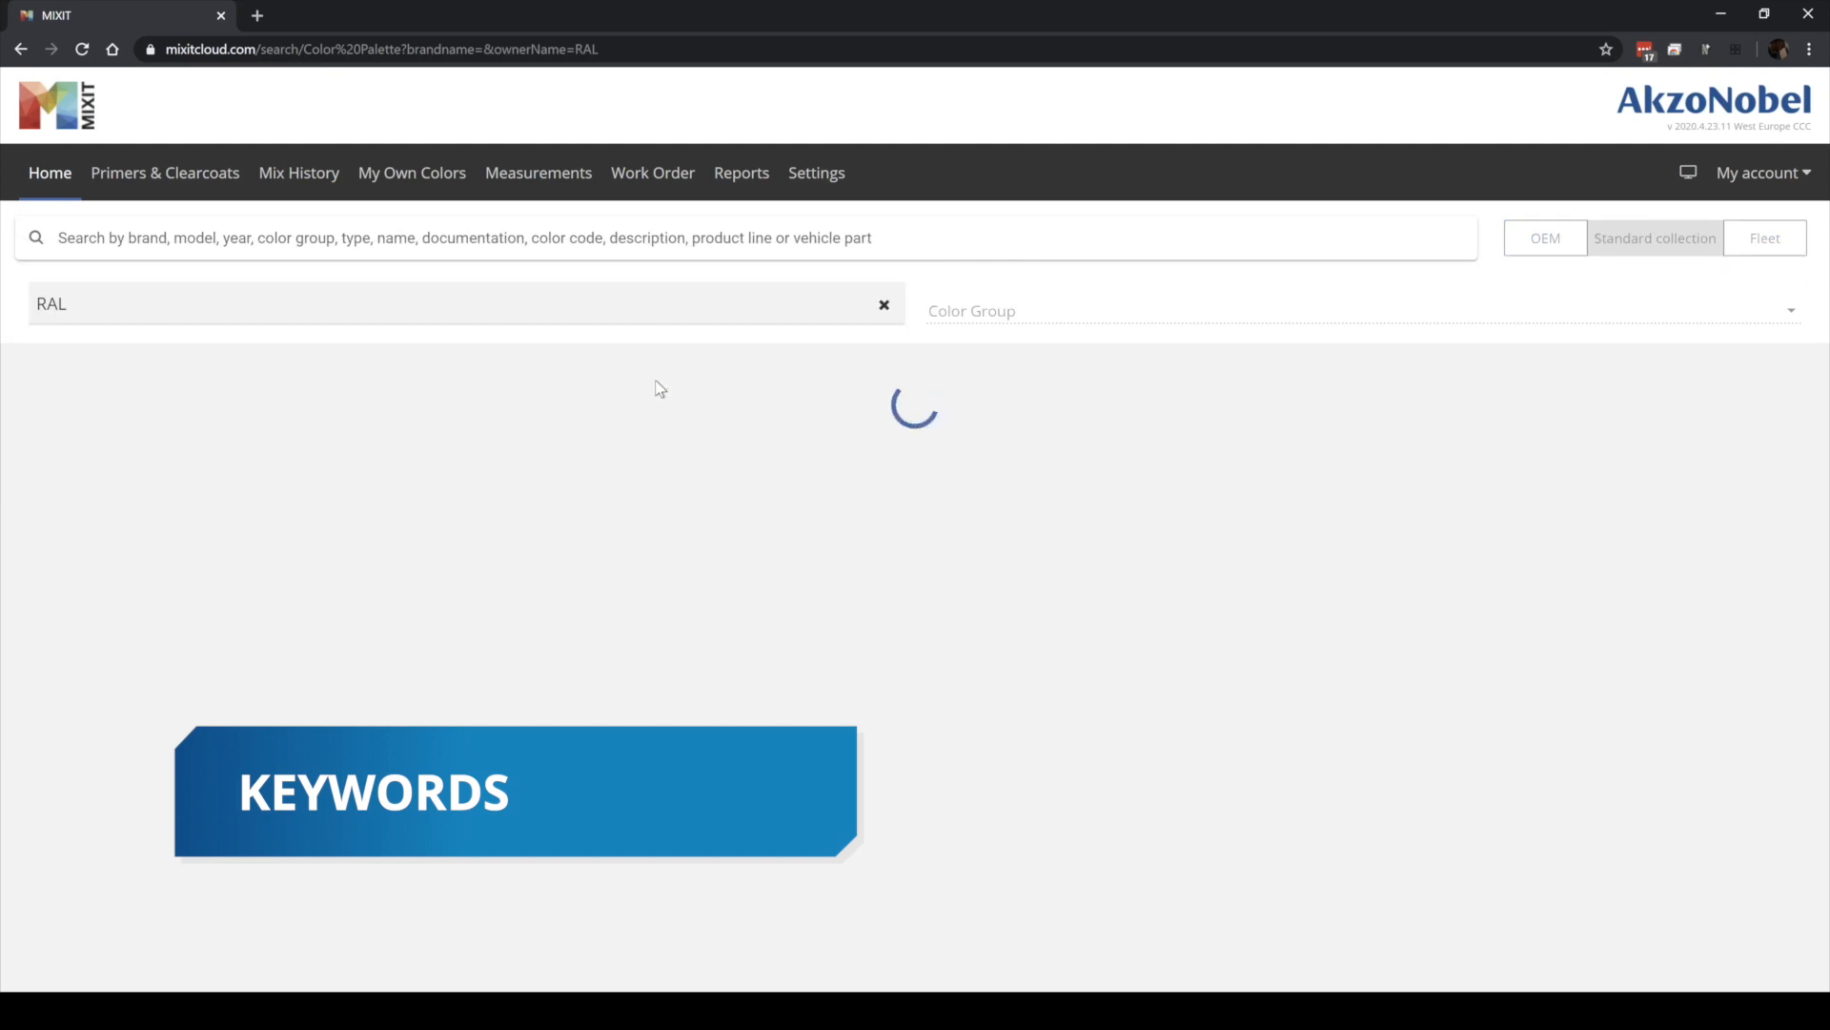
click(1545, 238)
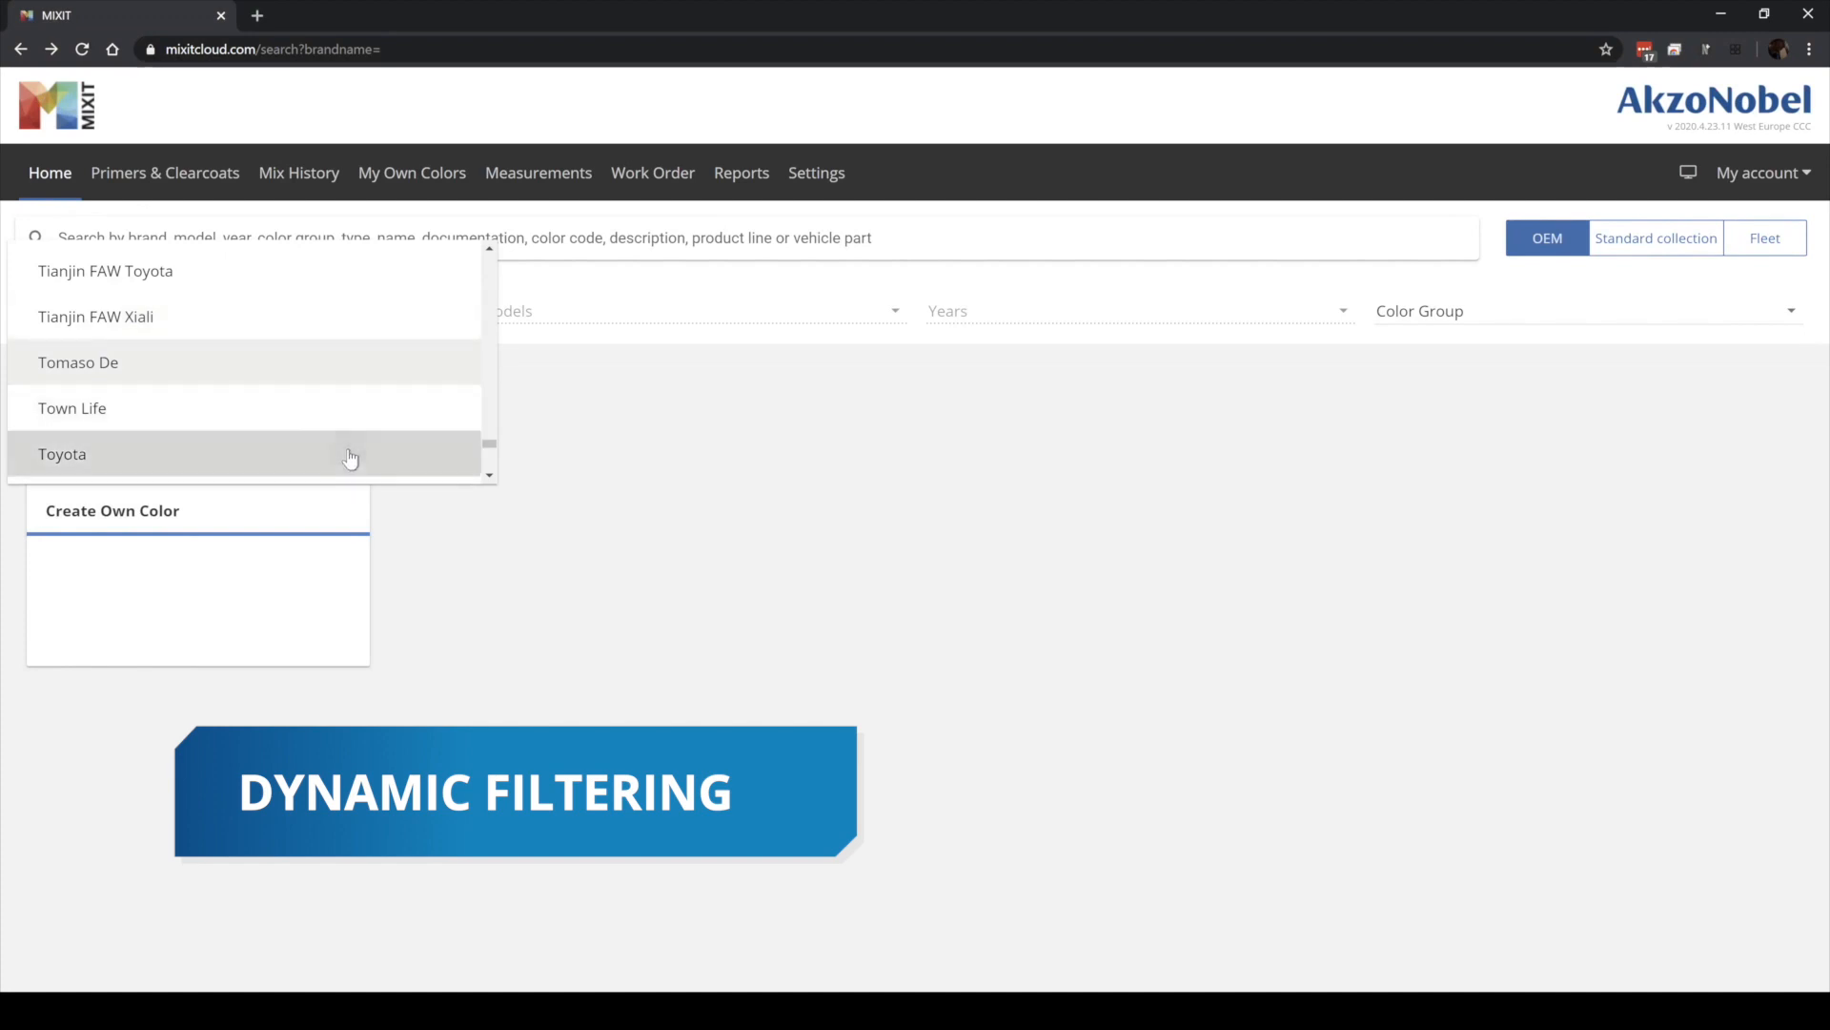
- Filter OEM results to Toyota Prius, year 2019, White colour group
click(62, 452)
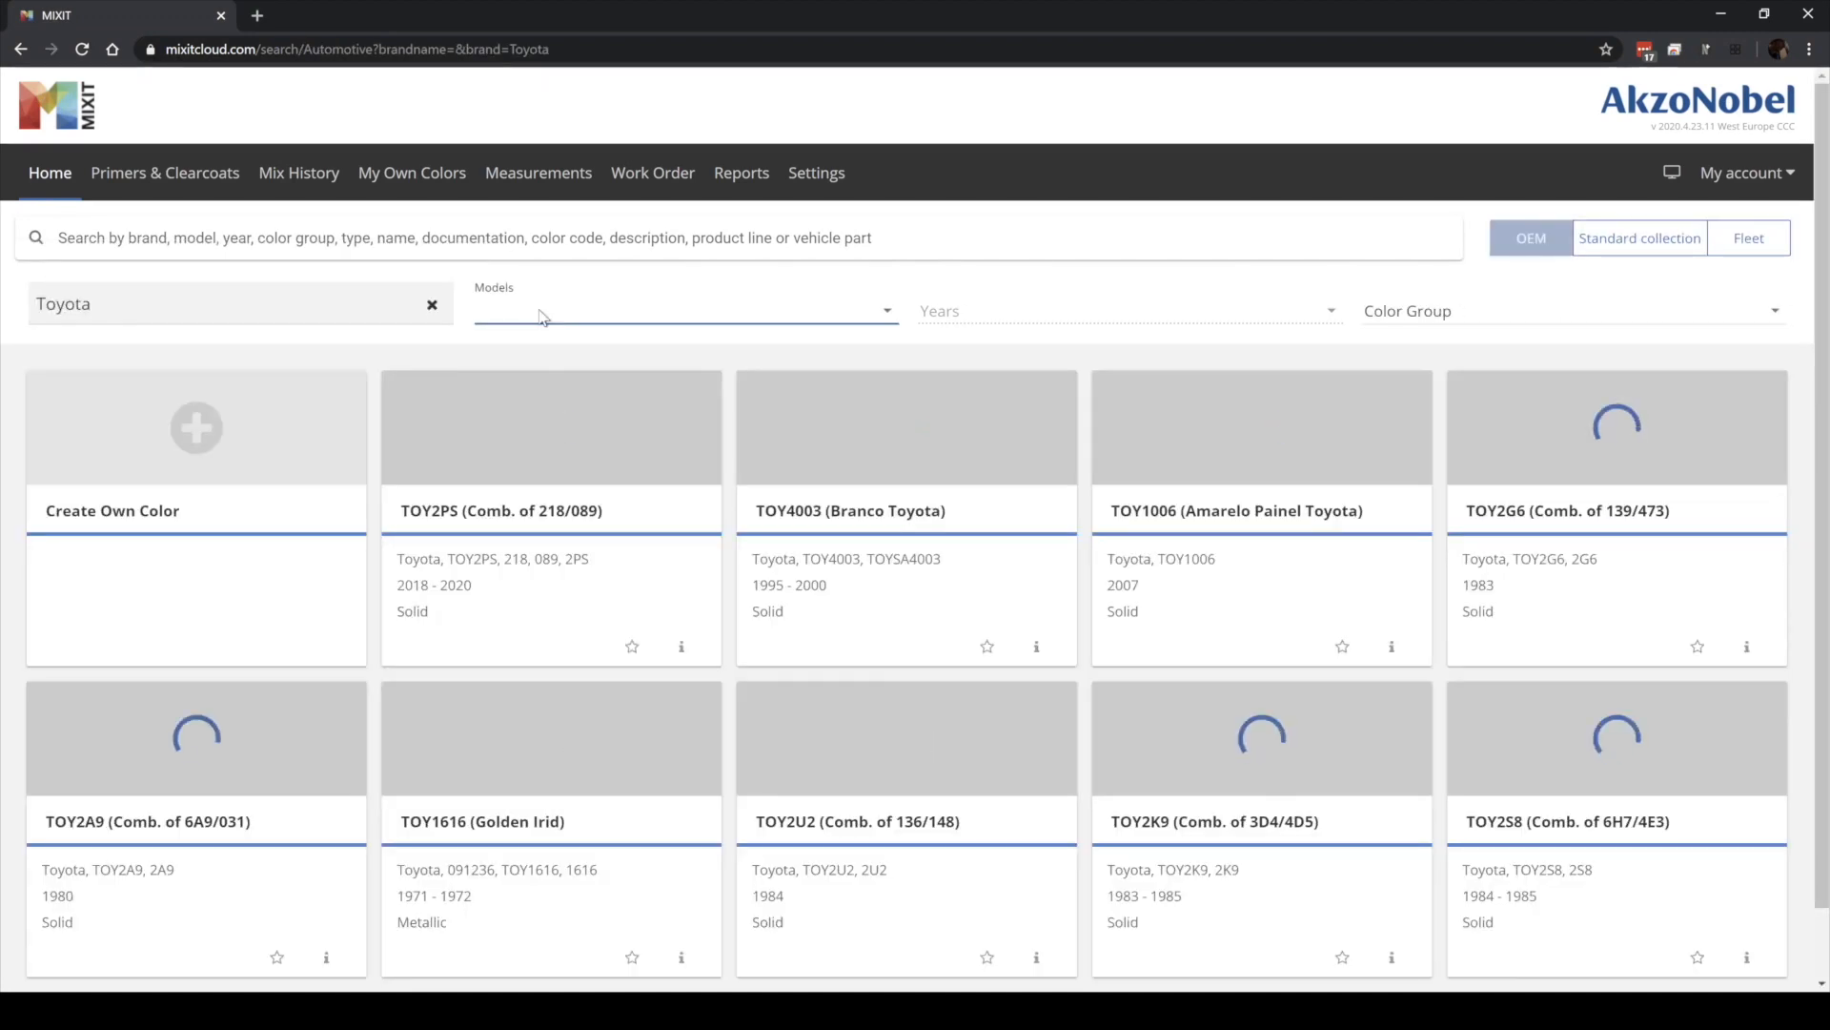
click(682, 311)
text(Prius)
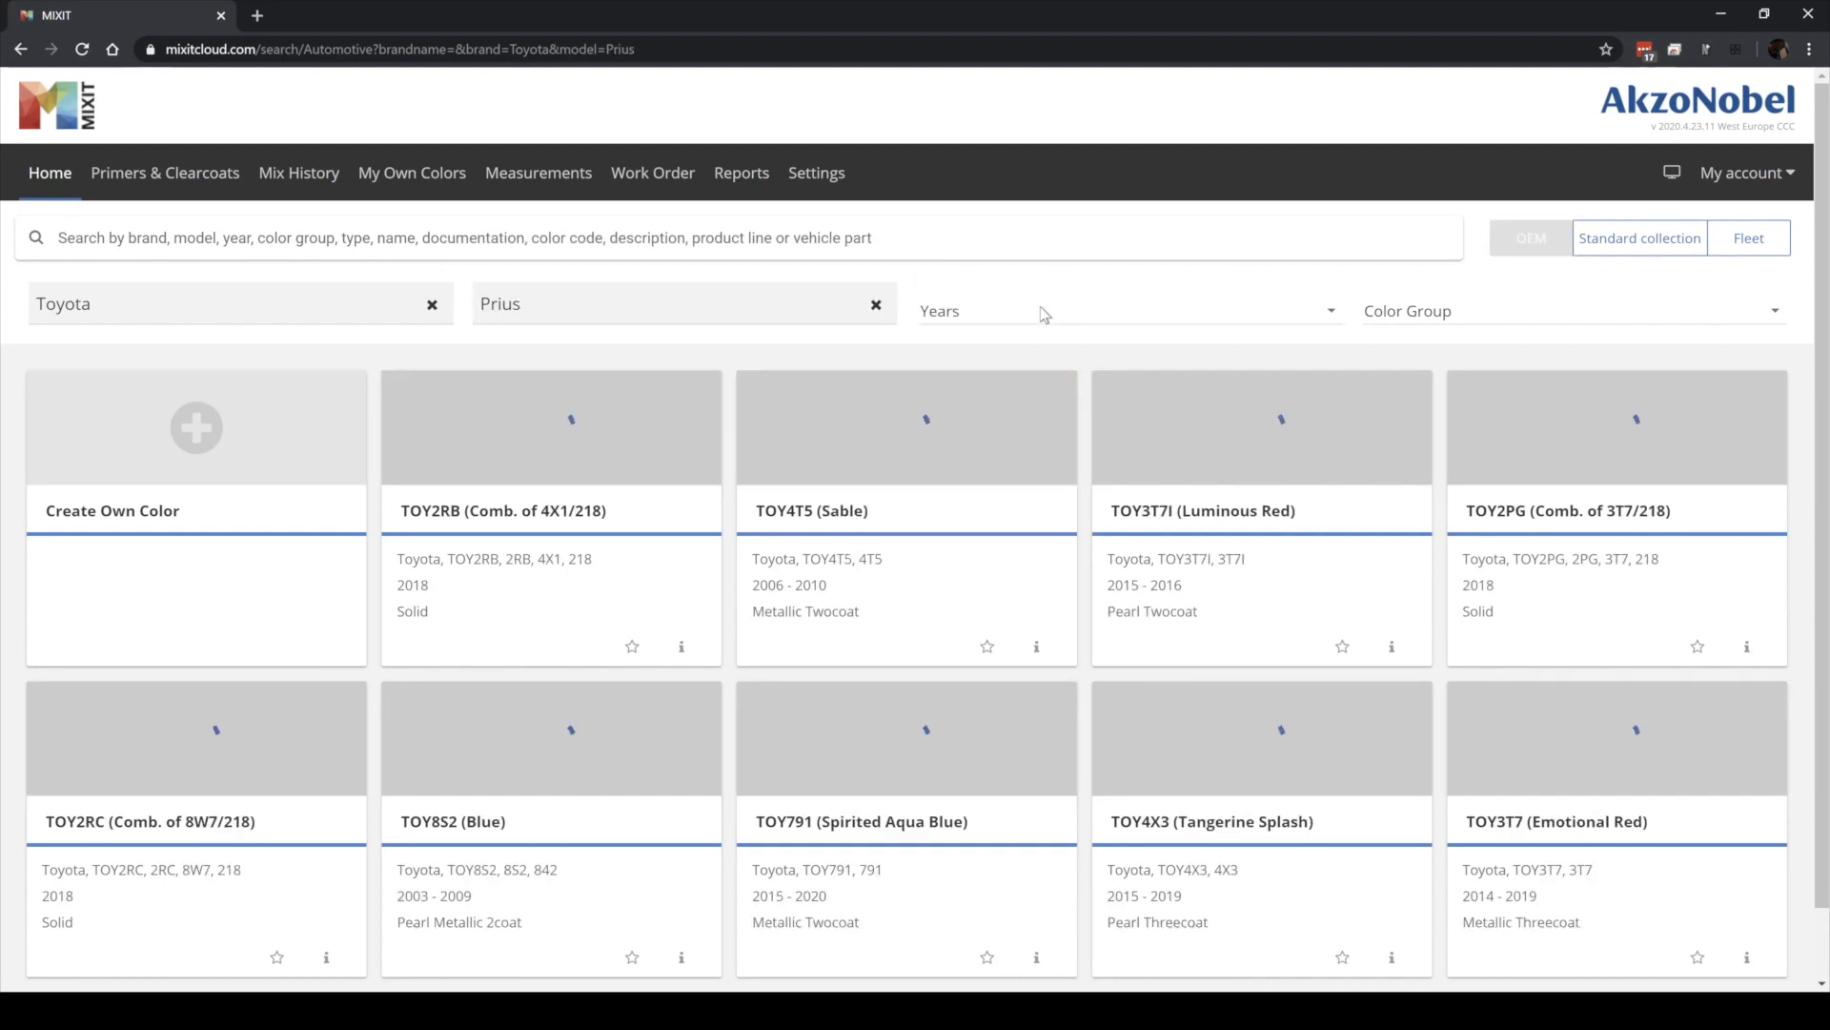
click(1124, 311)
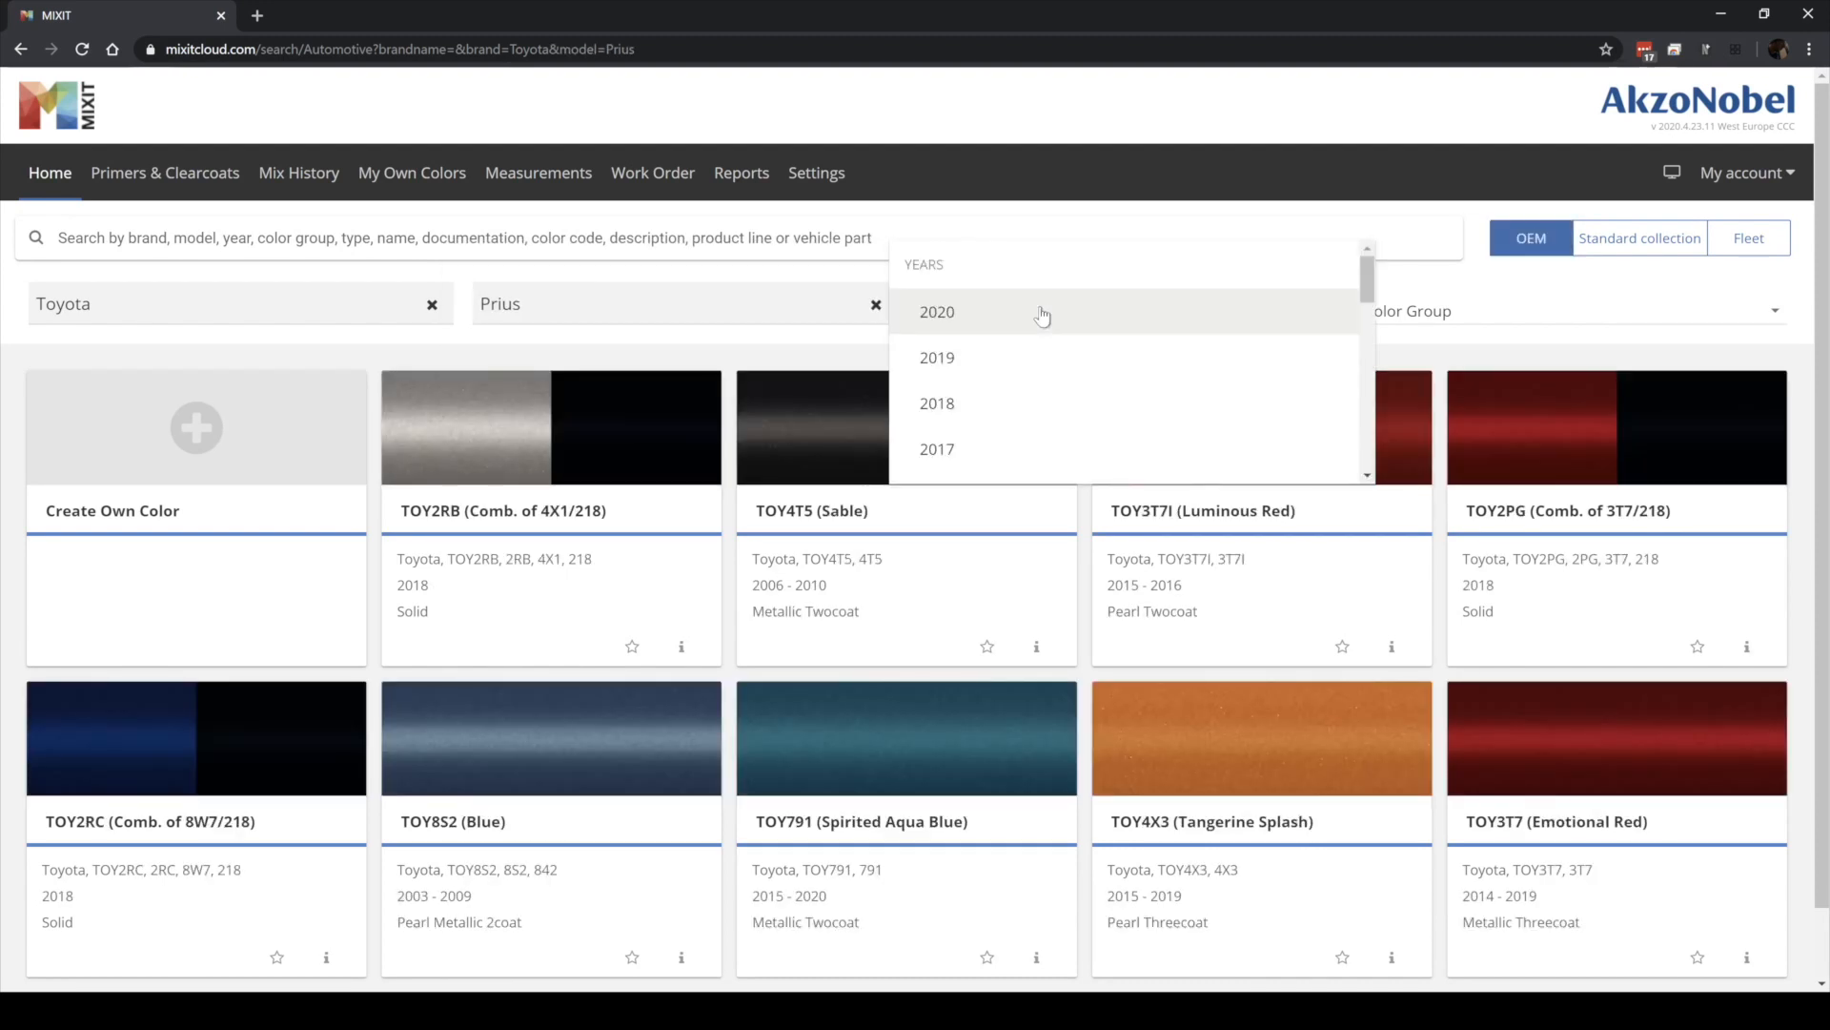
mouse_move(1034, 359)
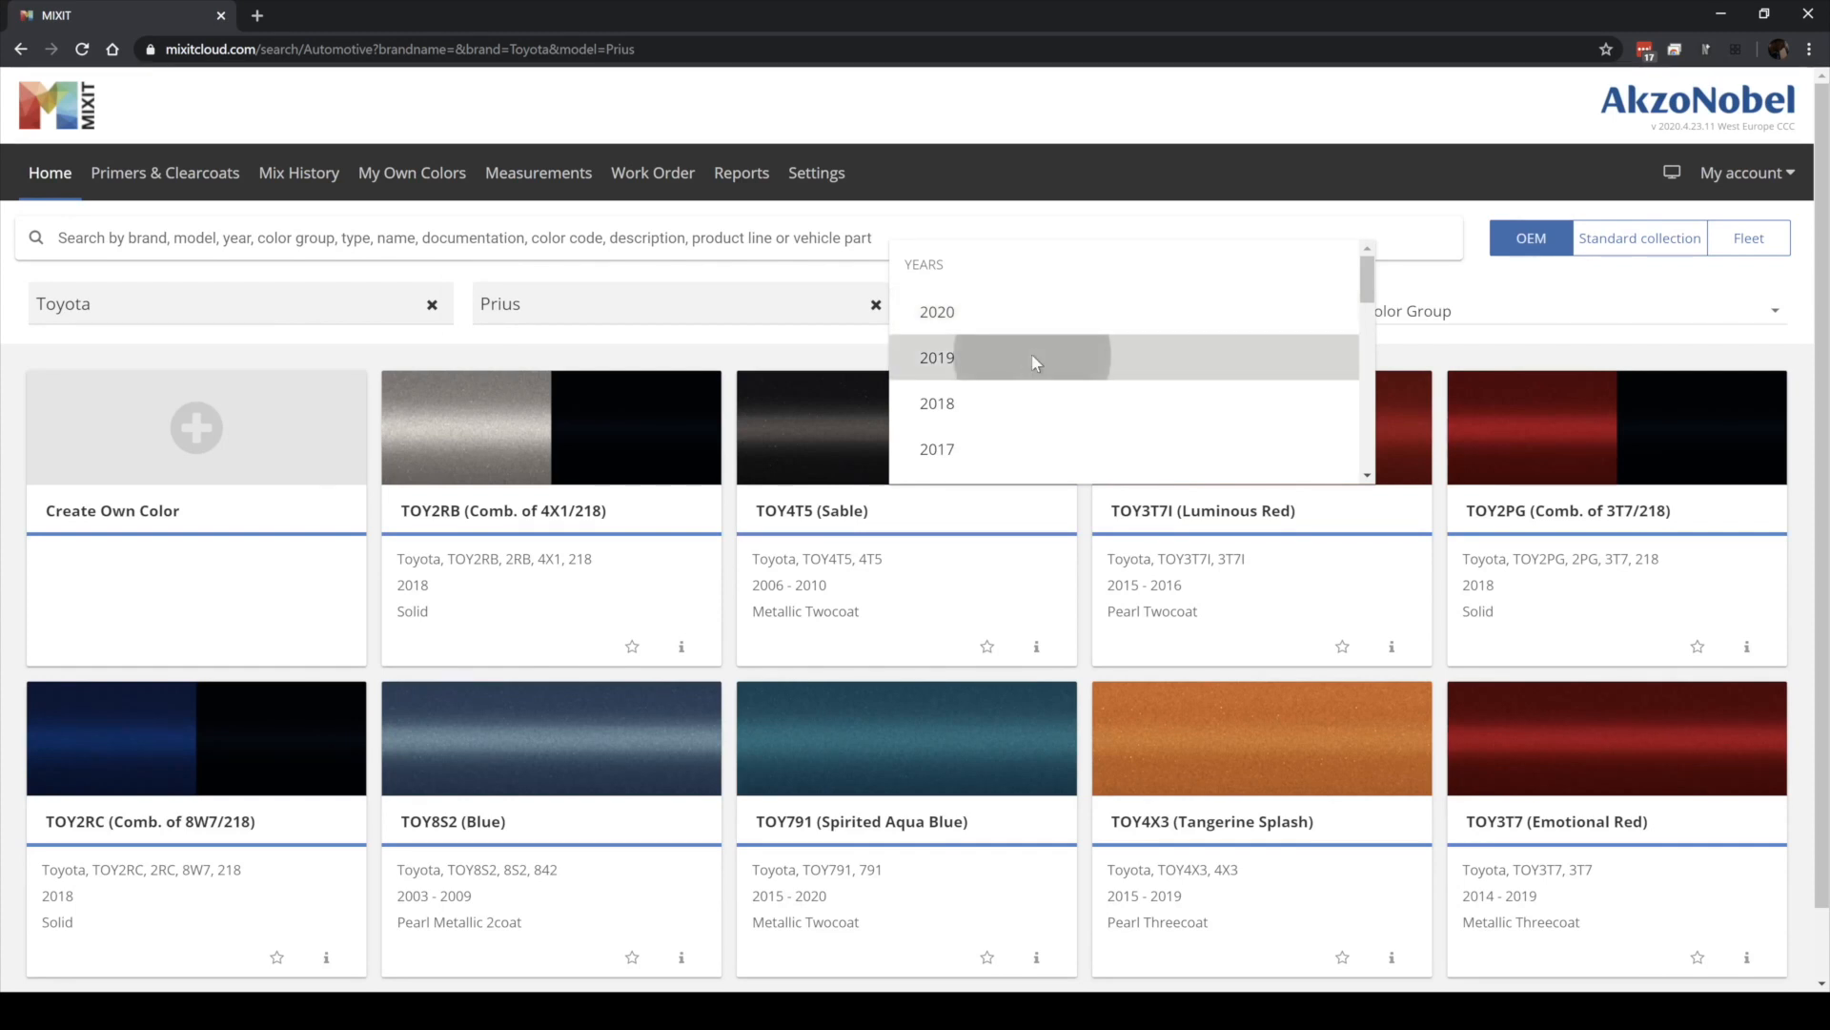
click(937, 358)
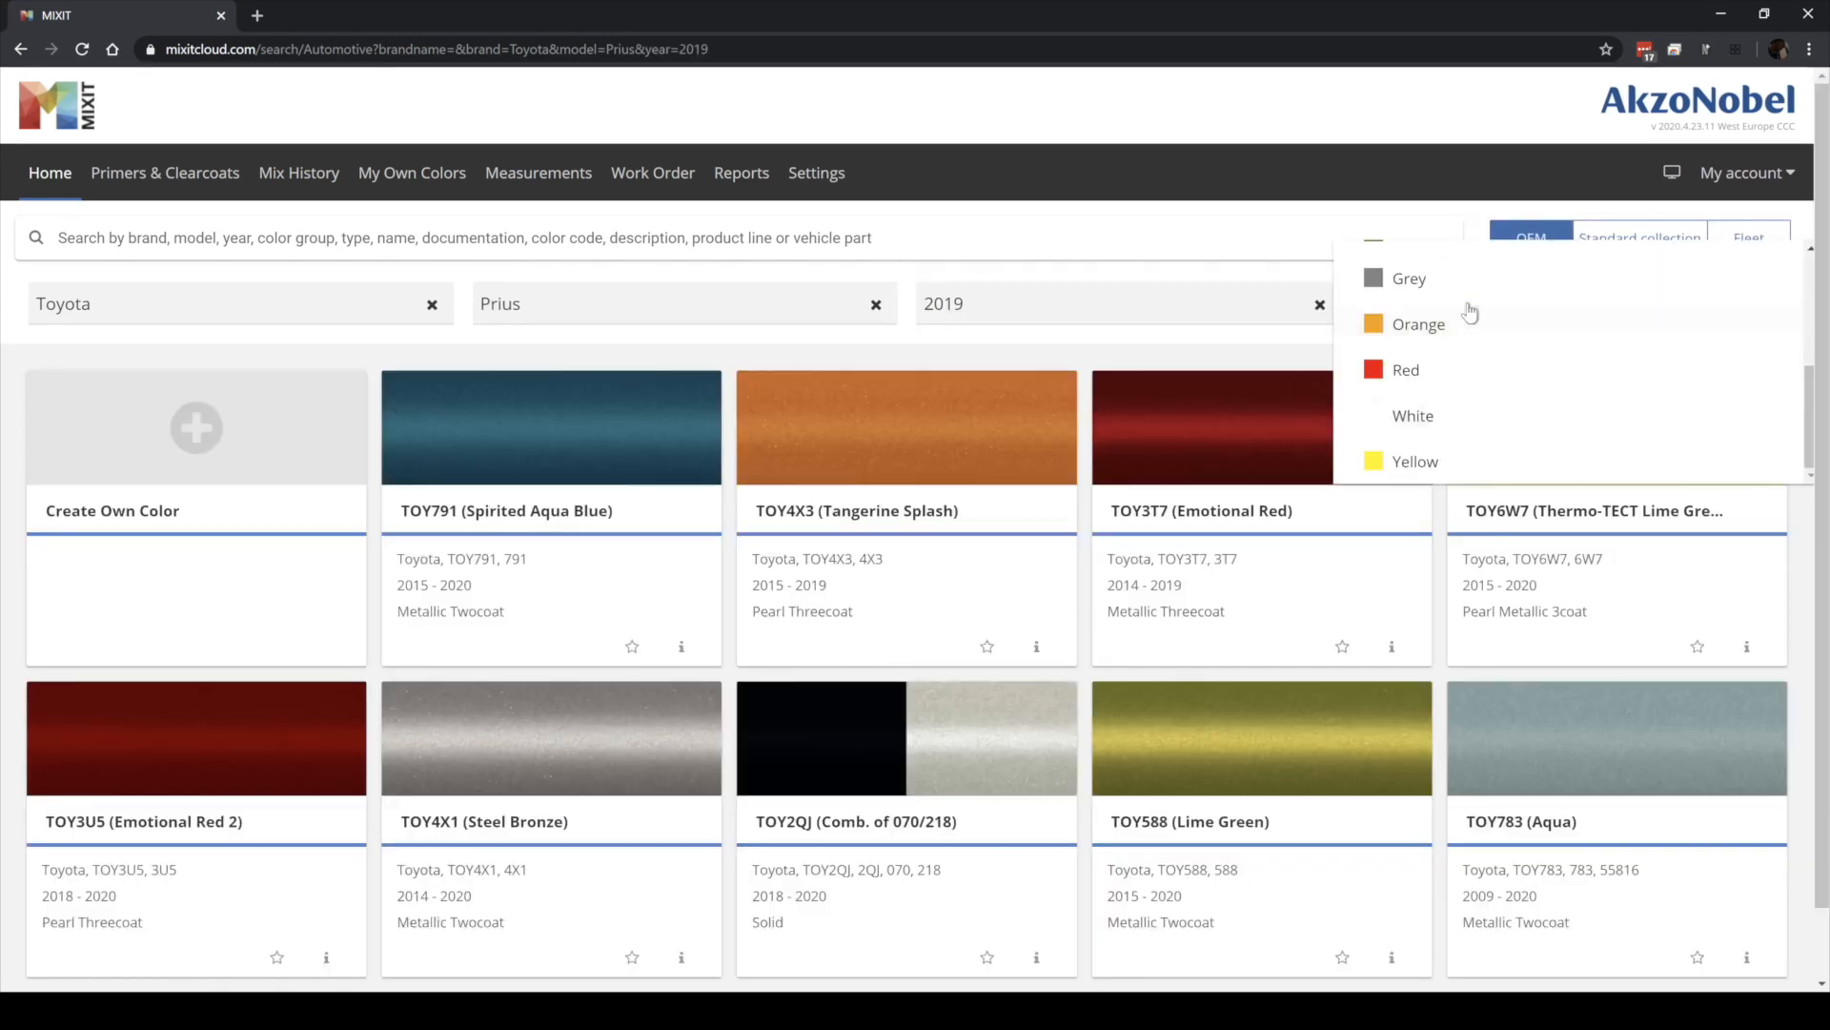
mouse_move(1414, 415)
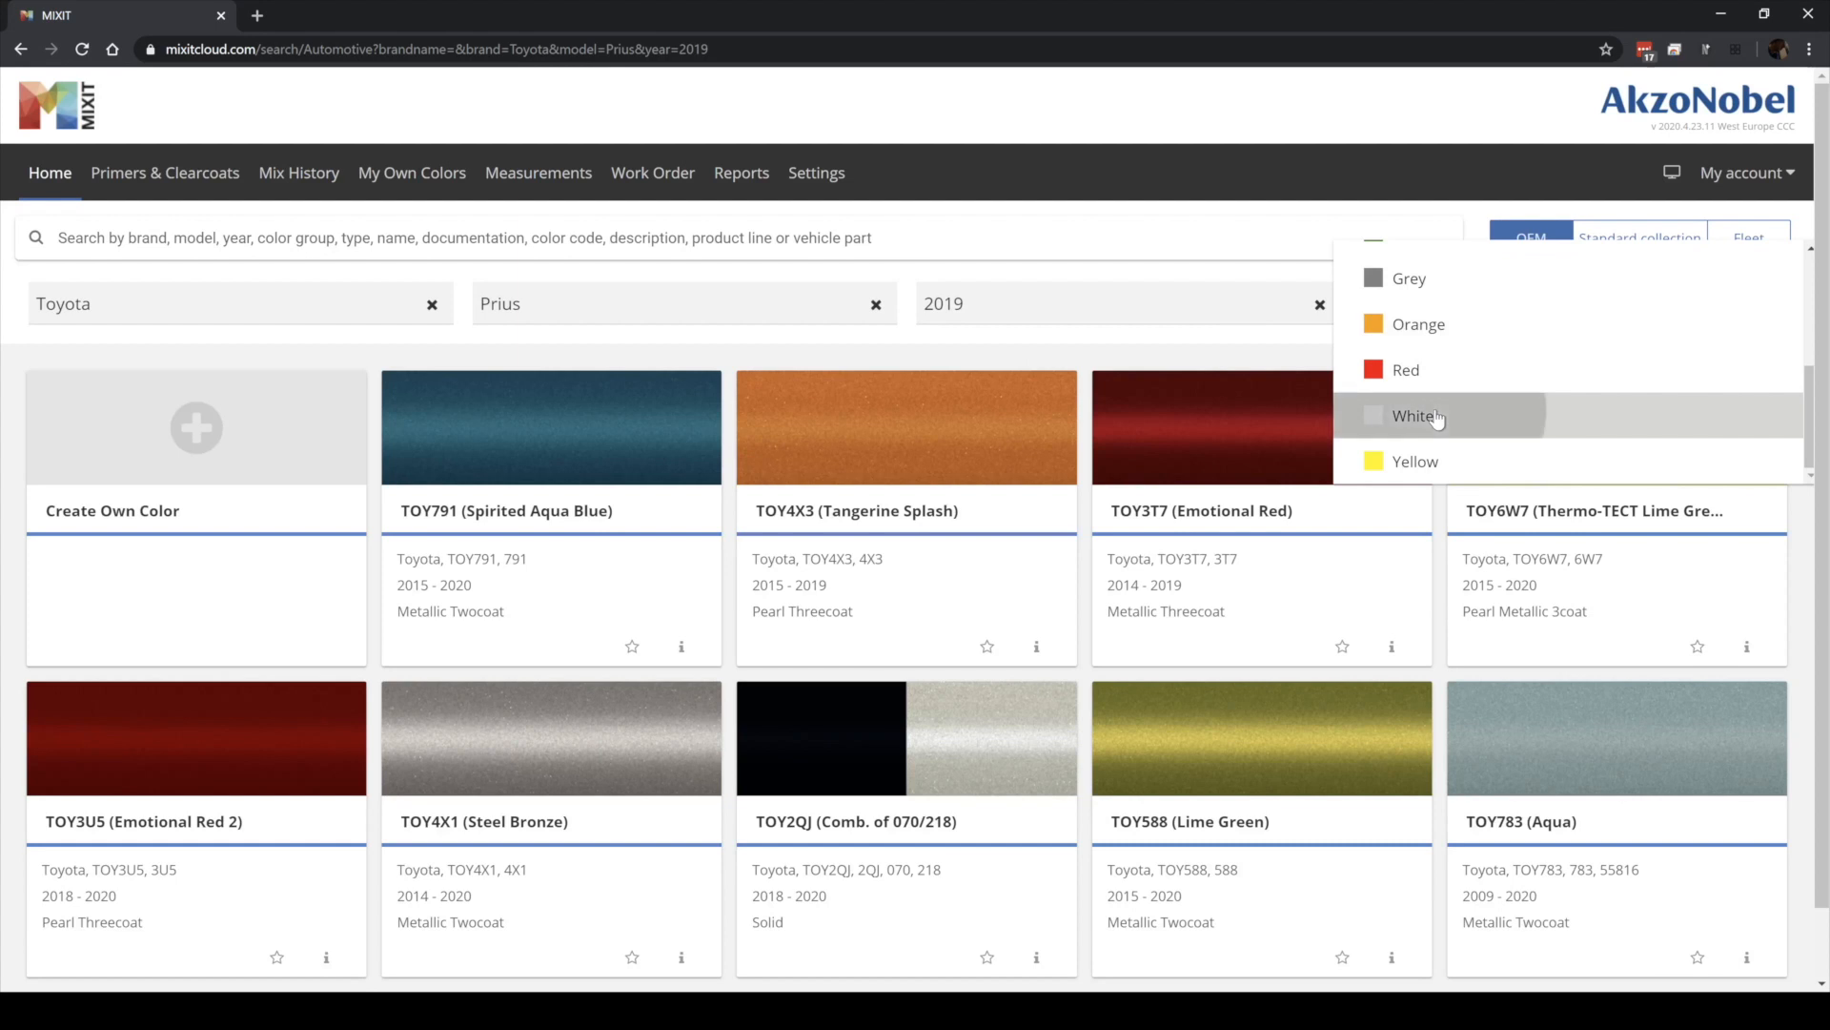
click(1414, 416)
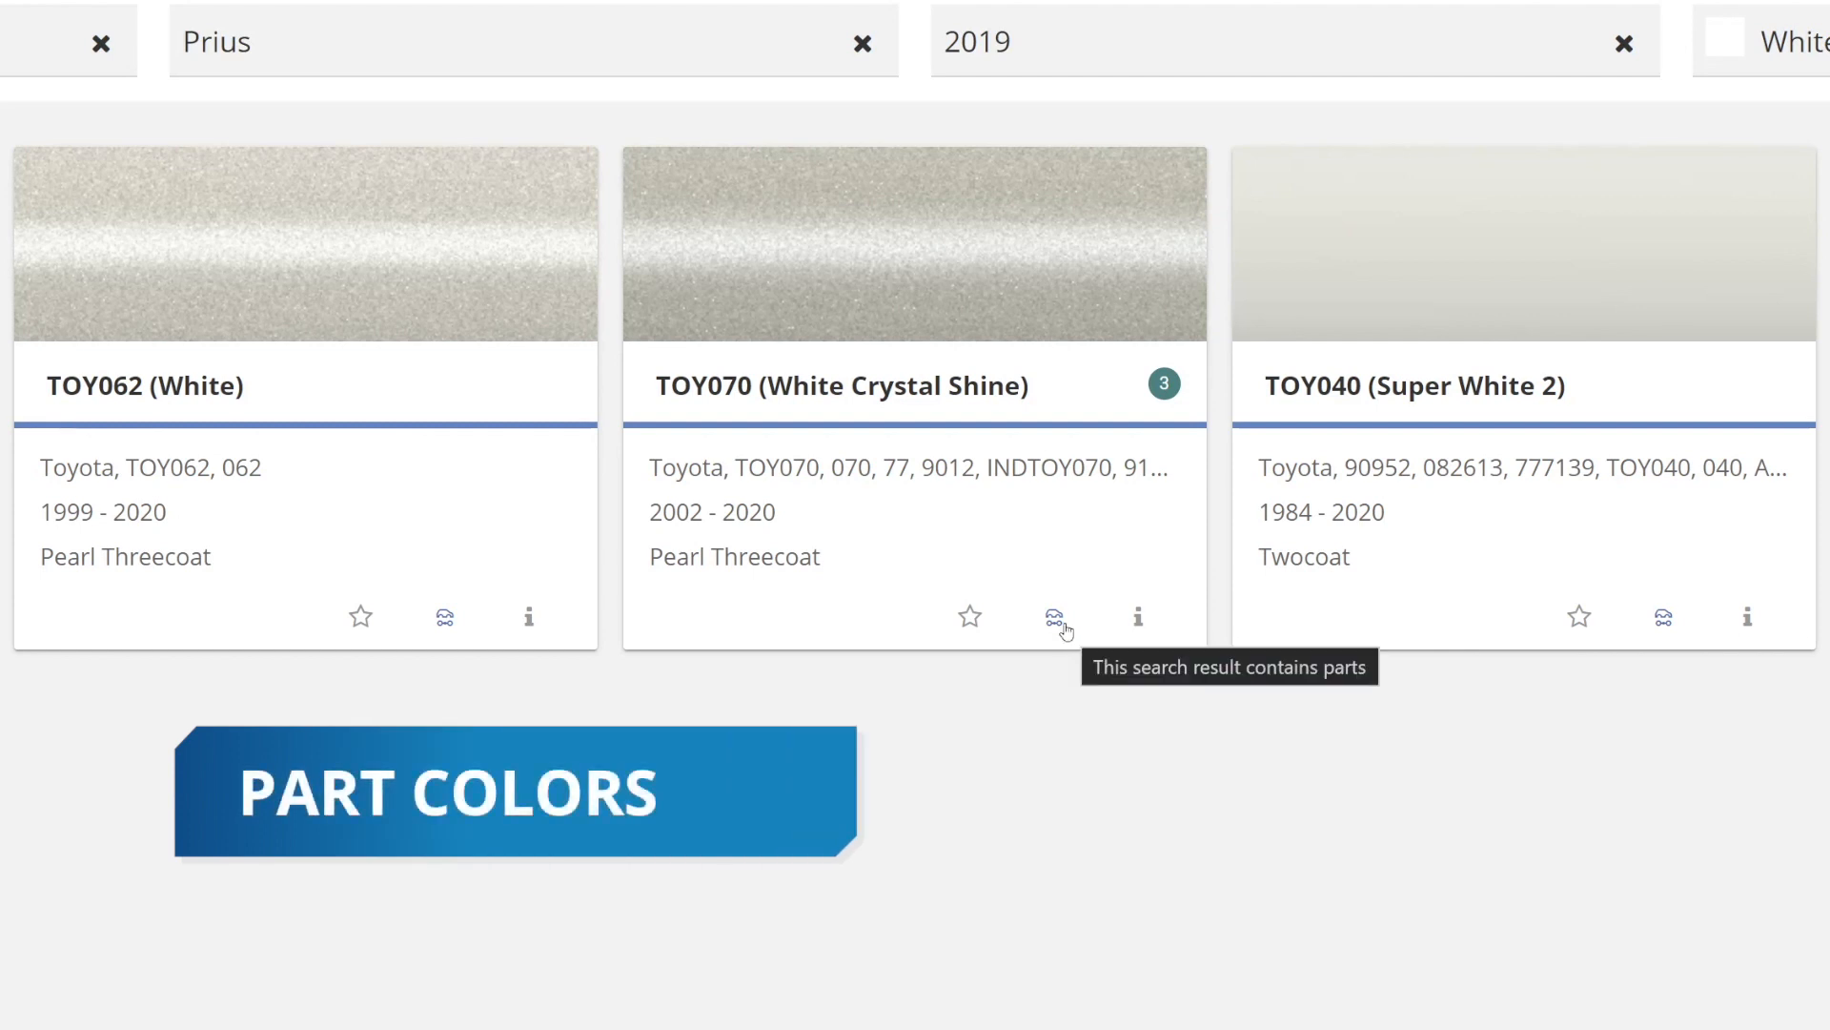
- Show the TOY070 part colours and open the Parts filter dropdown
click(1052, 617)
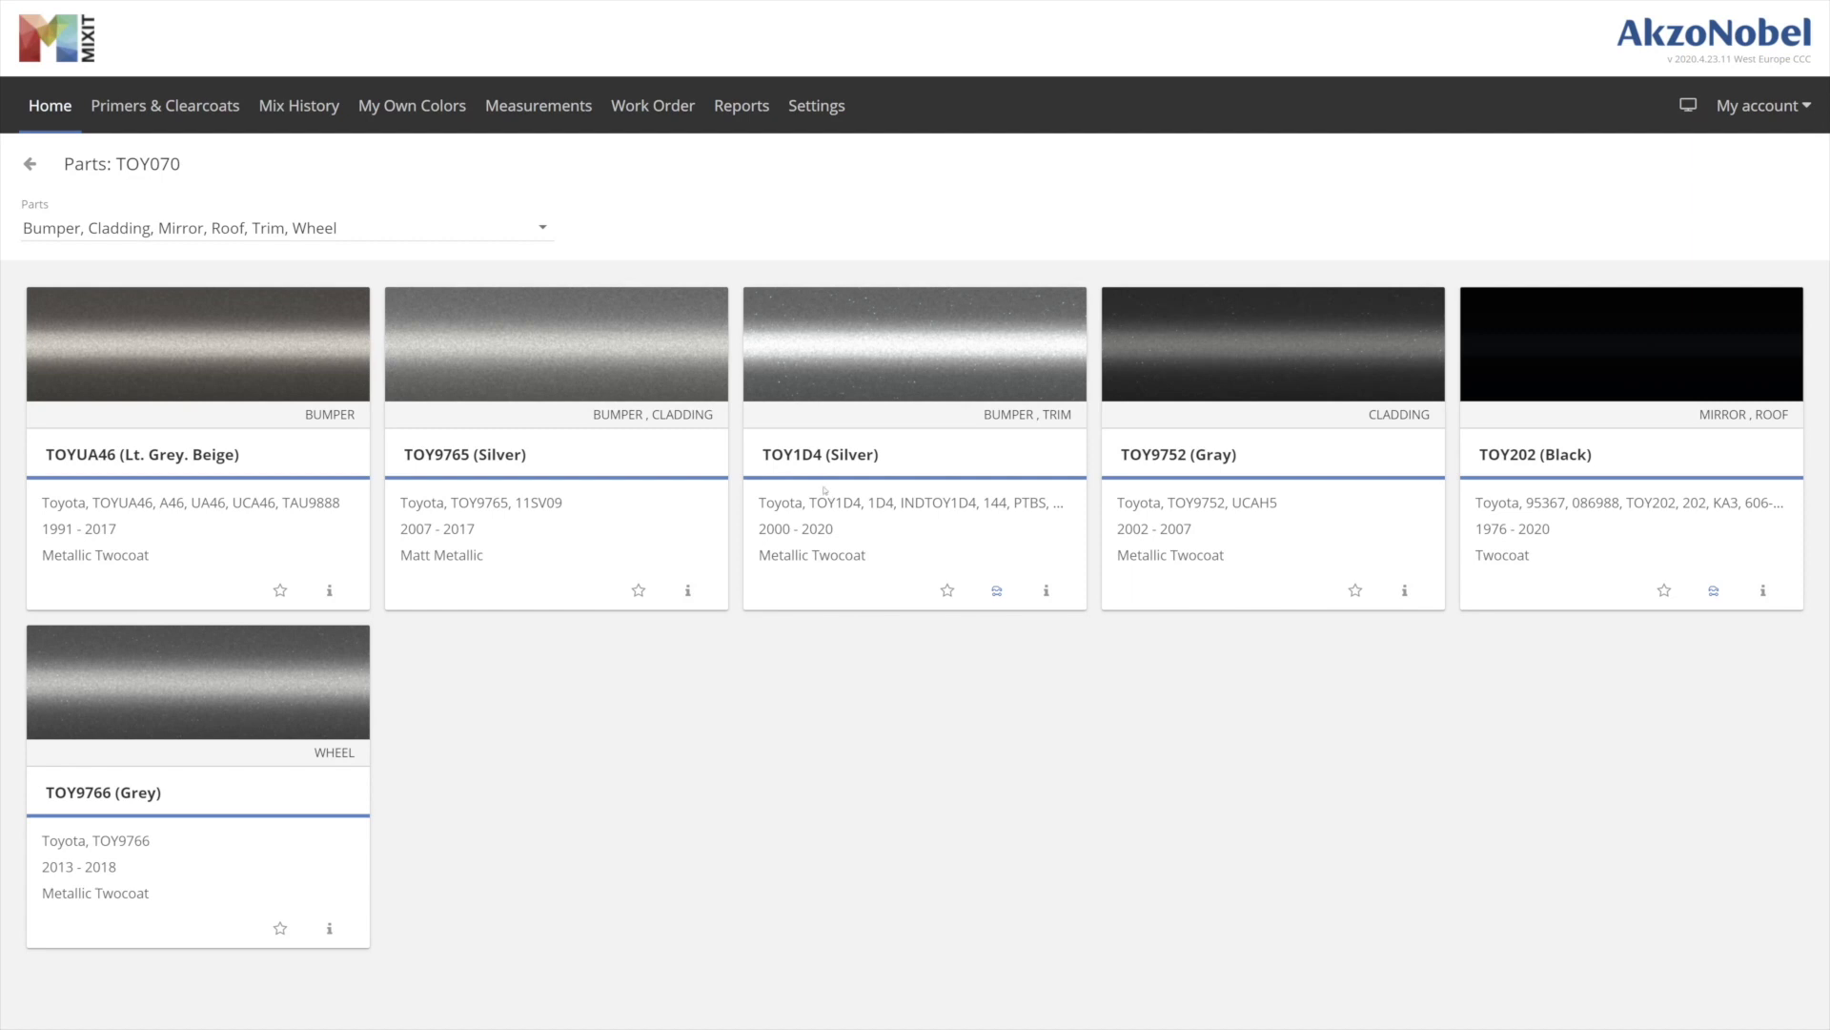
click(286, 227)
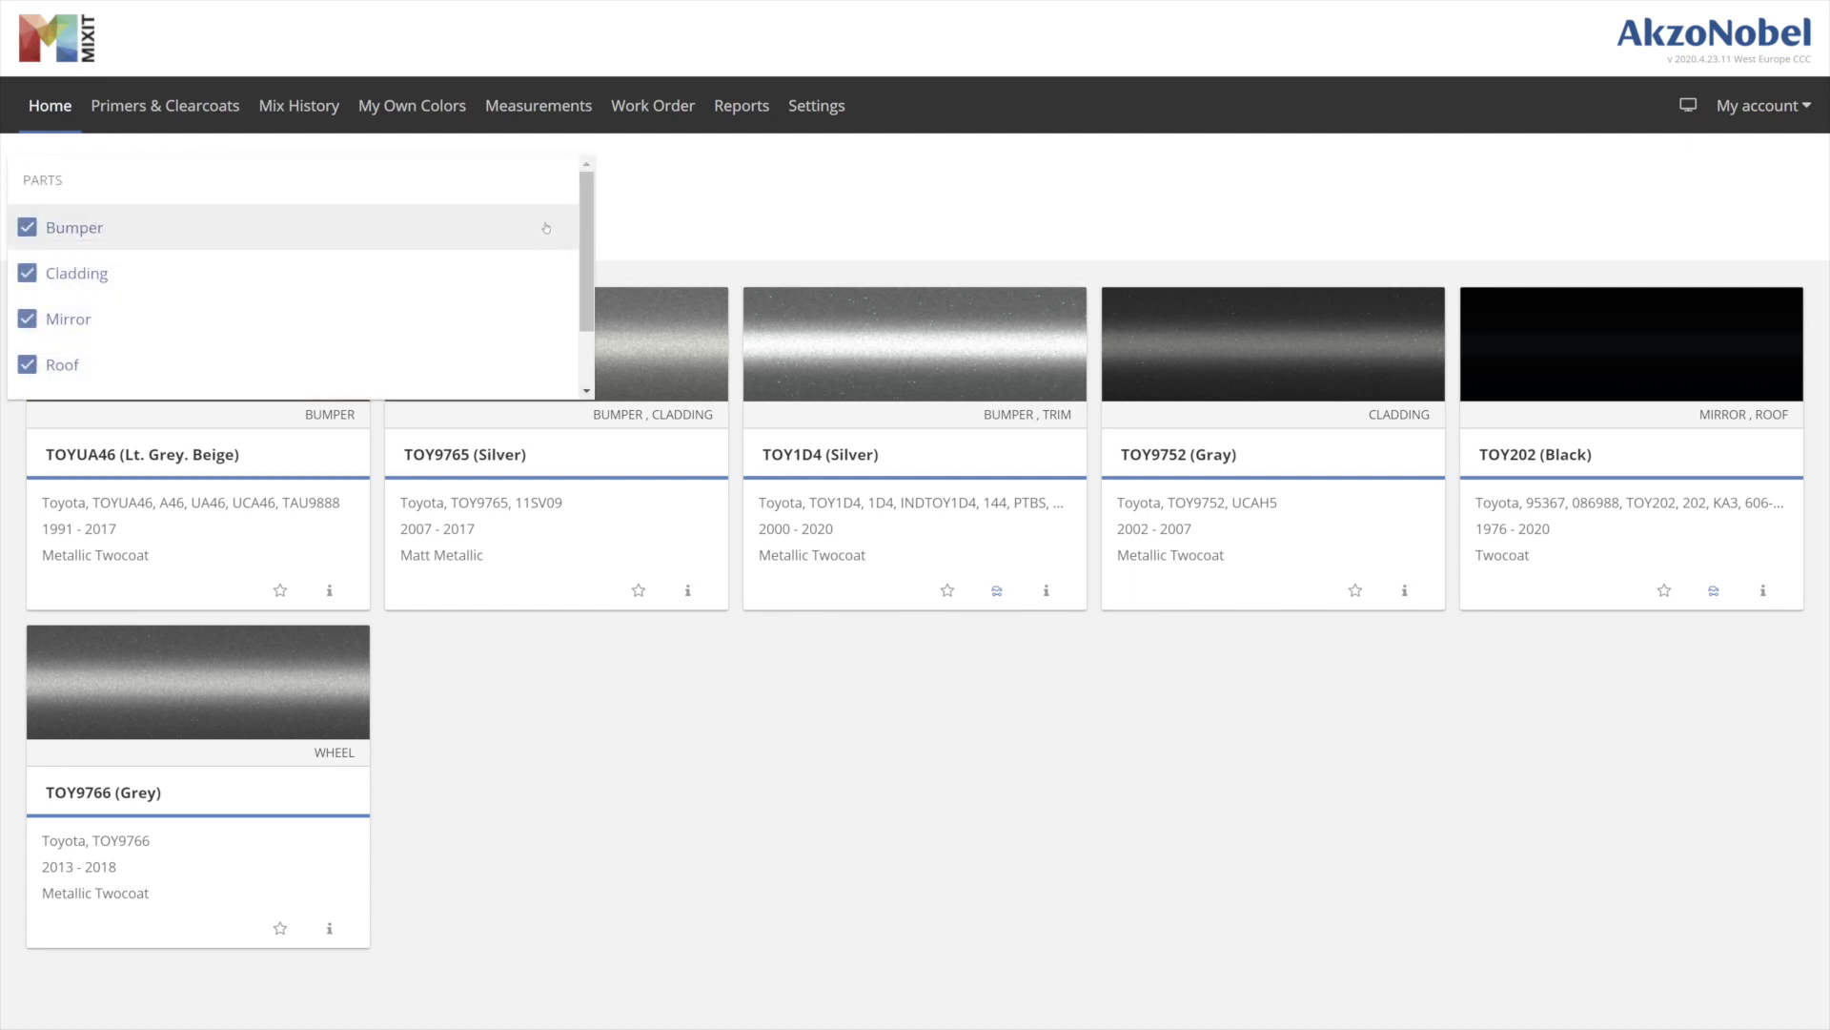